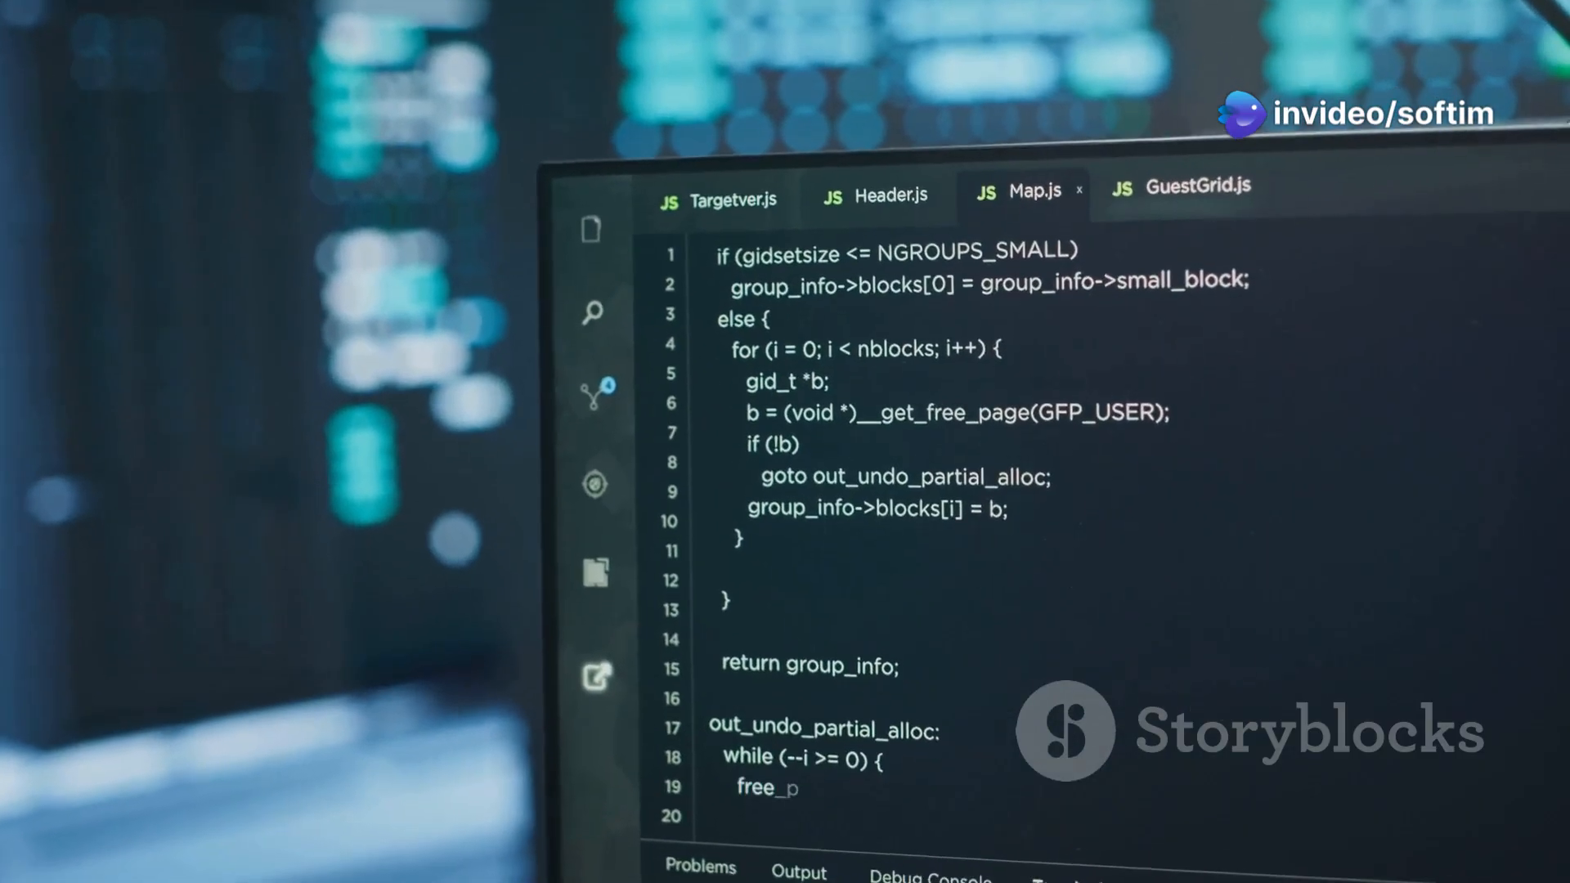
scroll("down", 3)
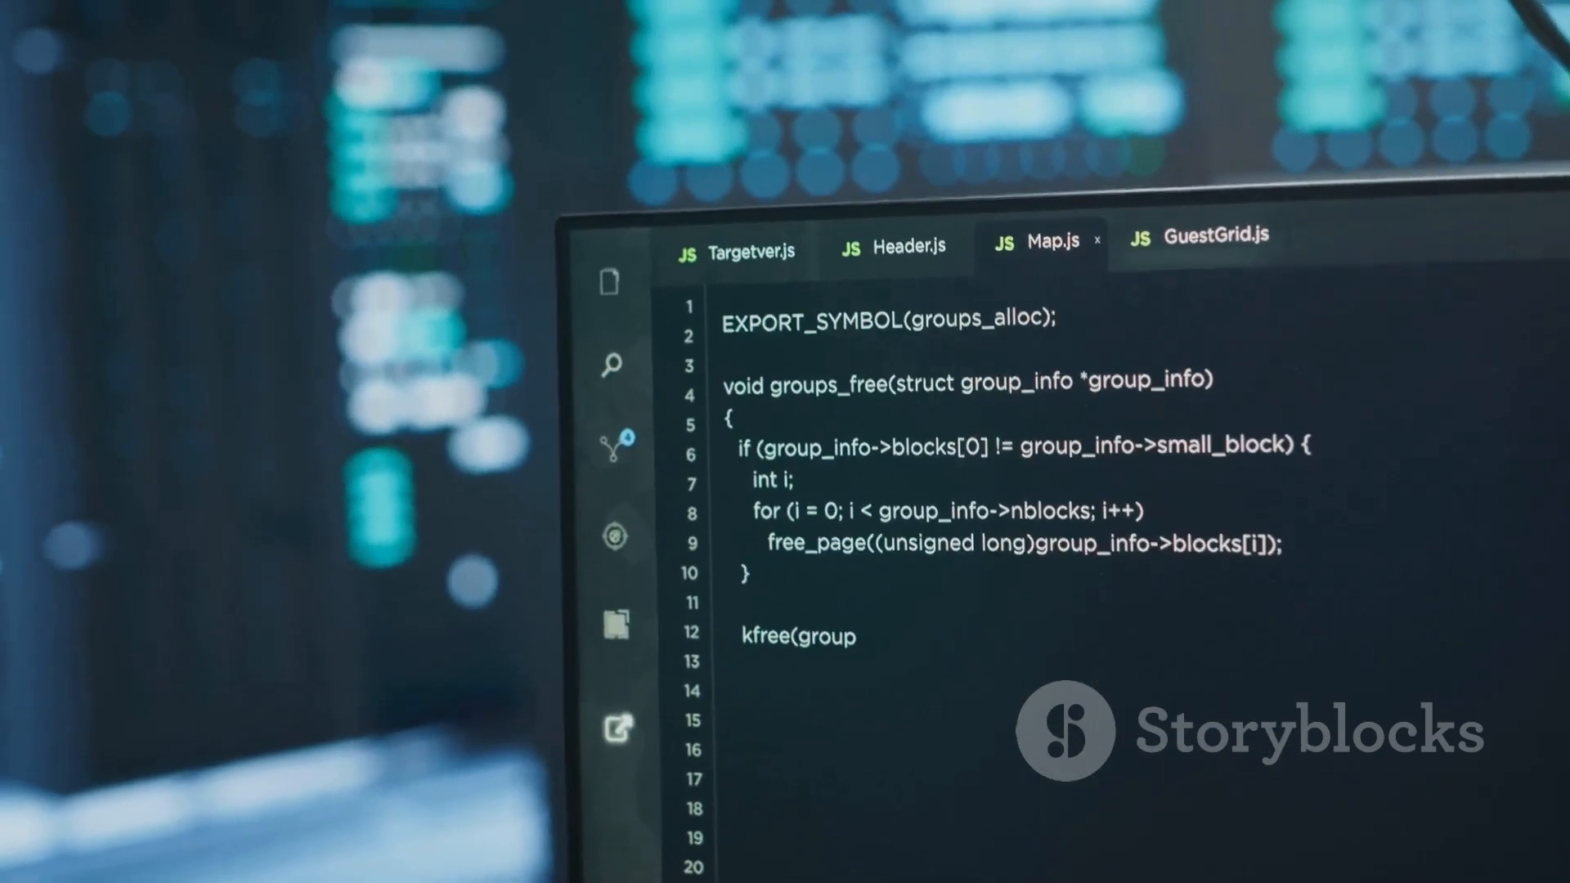
scroll("down", 3)
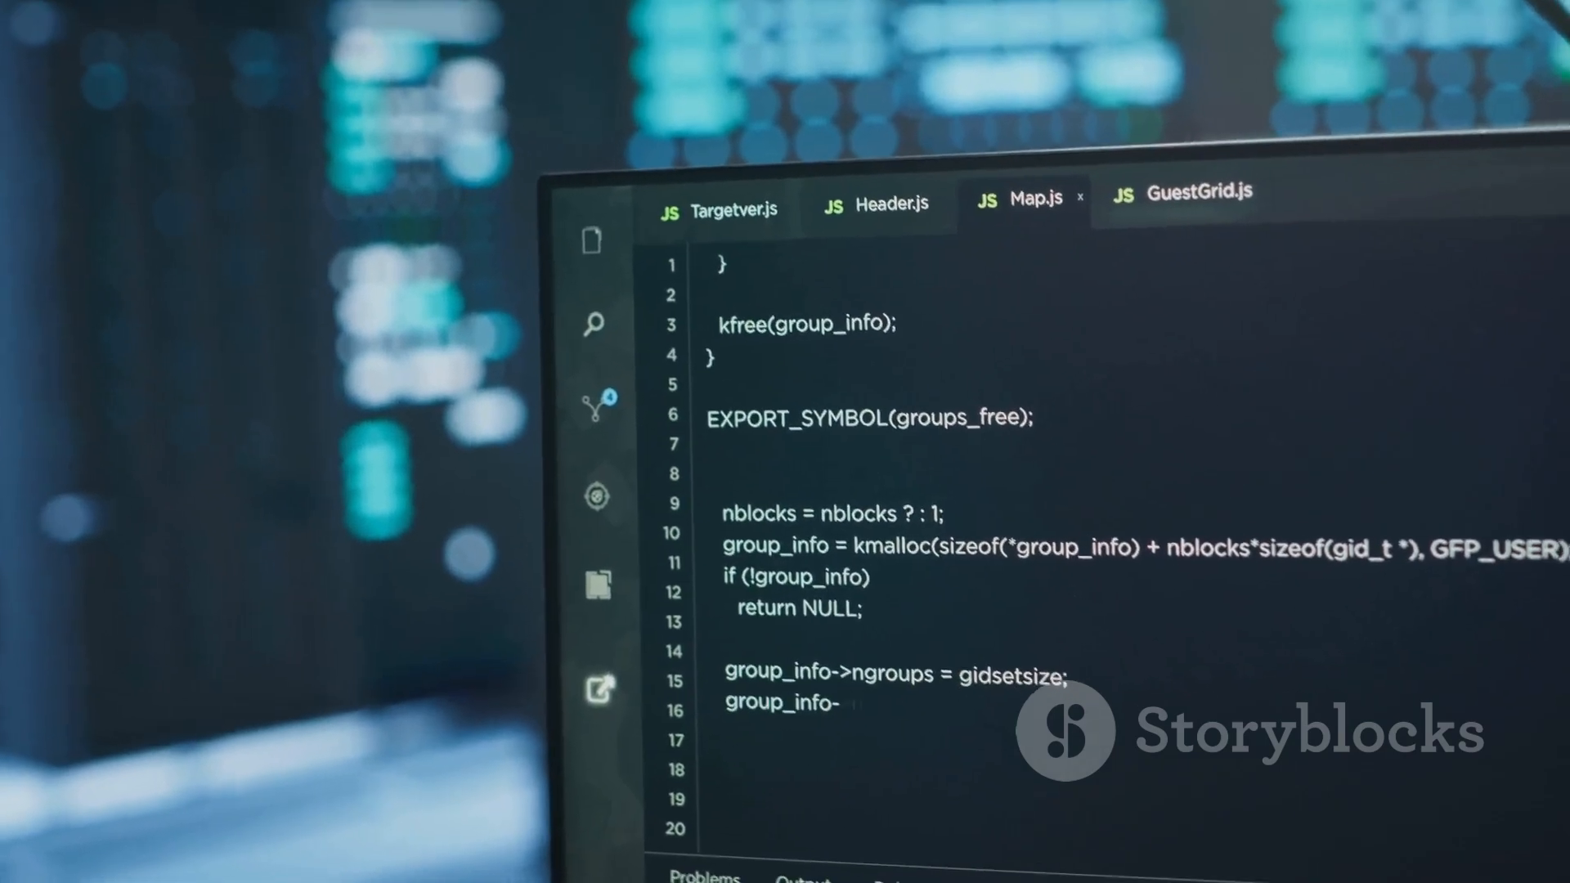
scroll("down", 3)
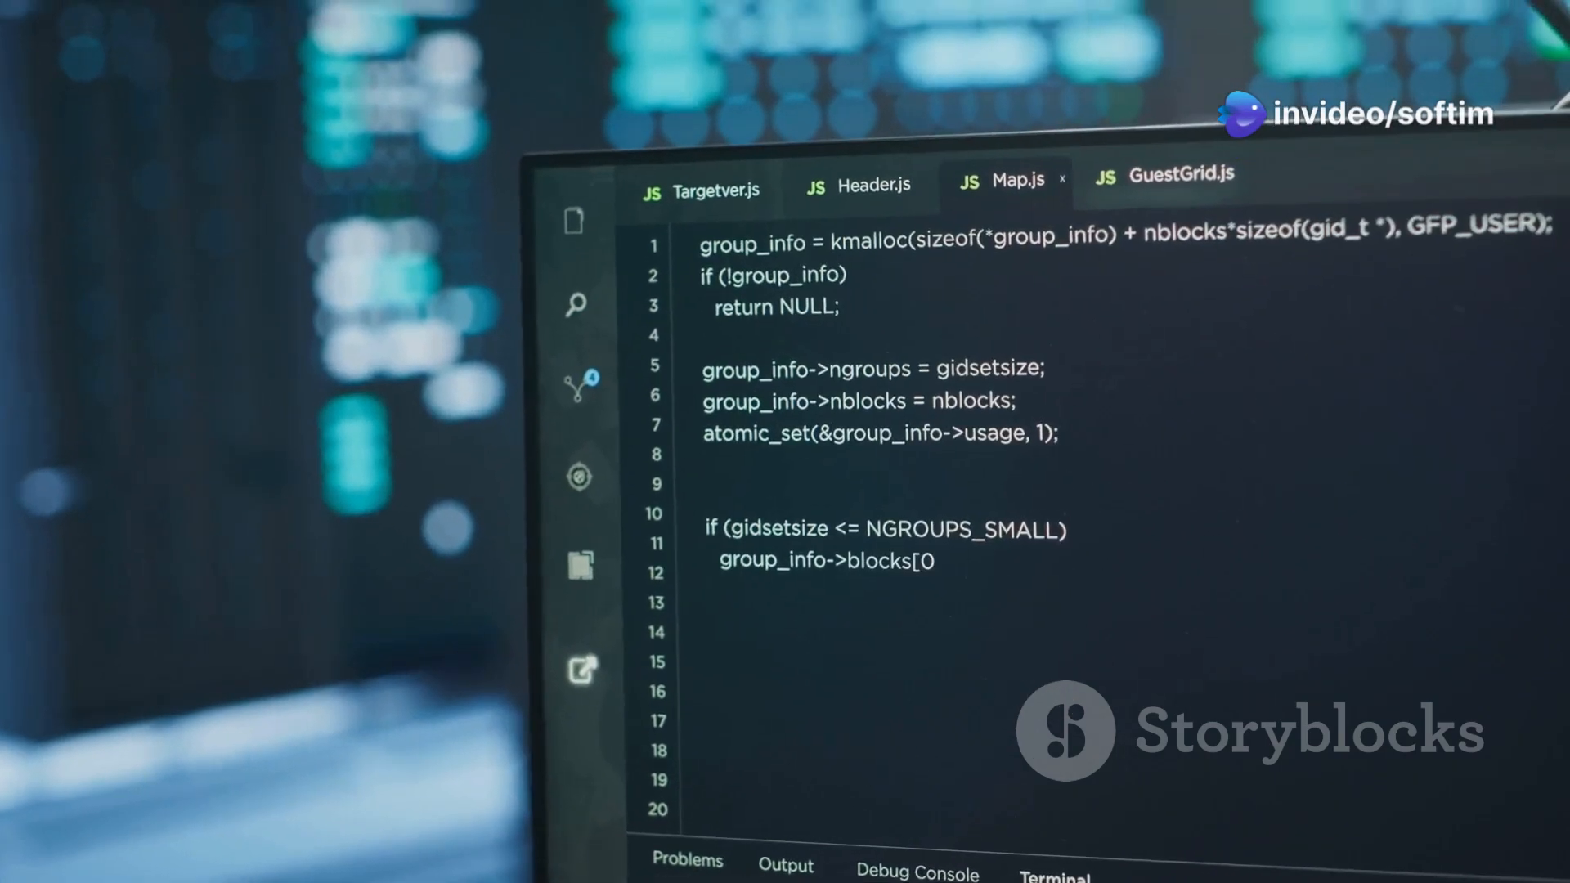